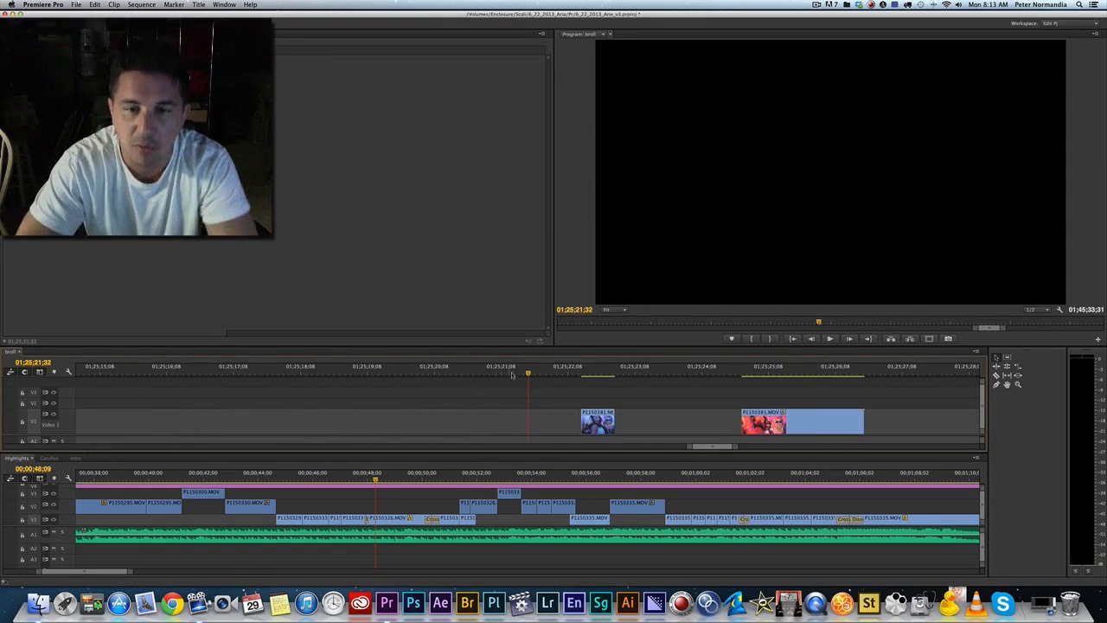
Split the second dance B-roll clip on the movement beat to isolate the dance move.
{"action": "left_click", "coordinate": [597, 373]}
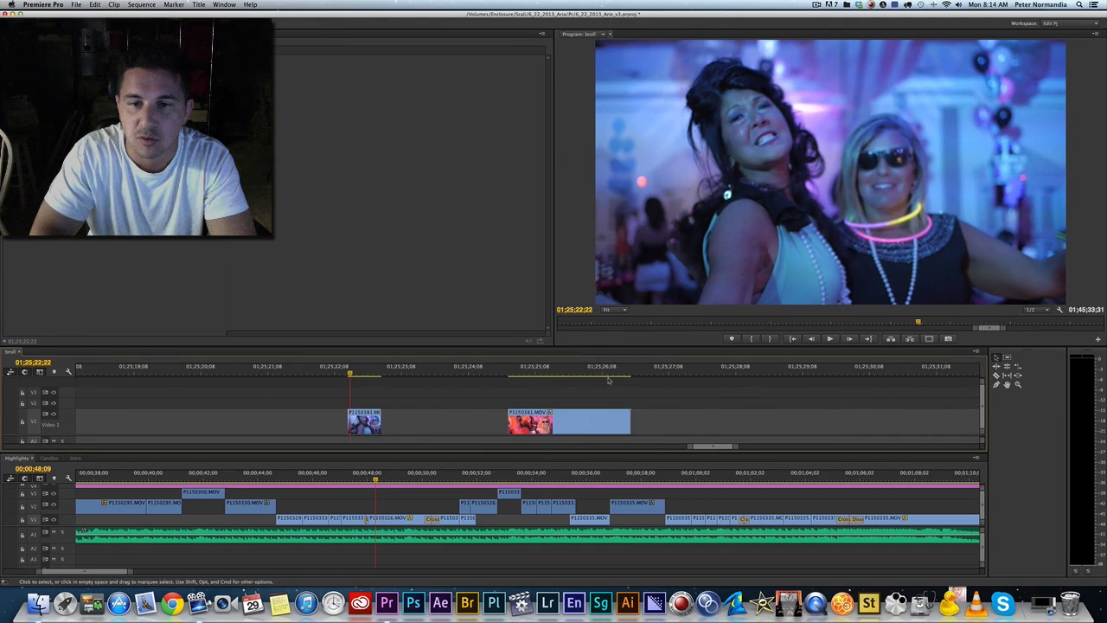
{"action": "left_click", "coordinate": [550, 370]}
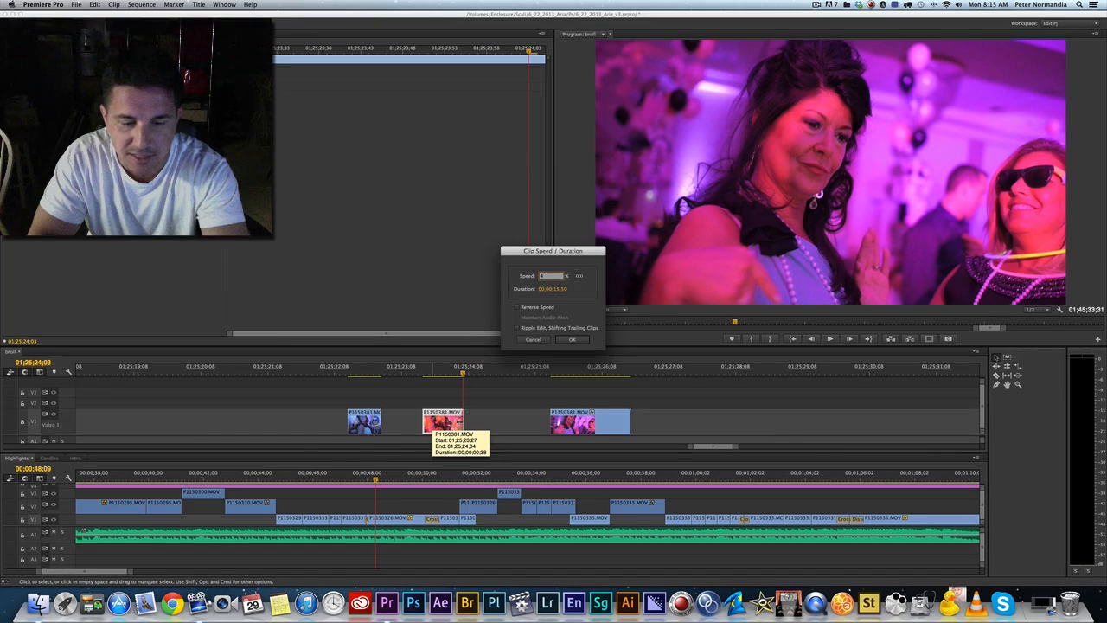
Lower the cut-out dance move's speed percentage so the piece plays slower and longer.
{"action": "left_click", "coordinate": [571, 339]}
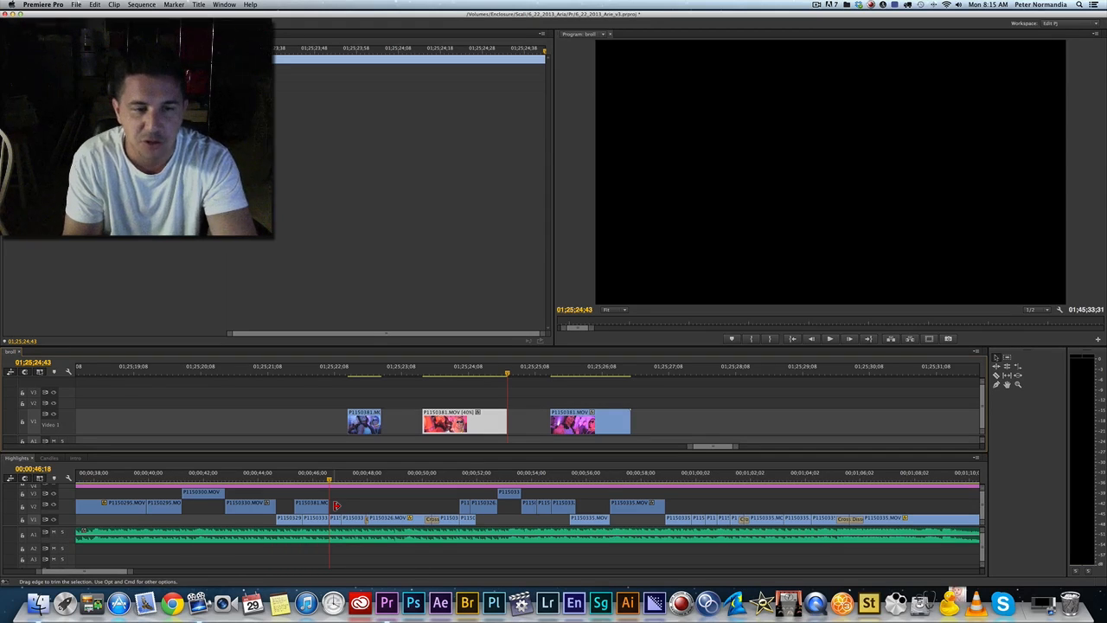
Place the slowed dance clip into the main highlights sequence and confirm its new speed.
{"action": "left_click", "coordinate": [306, 481]}
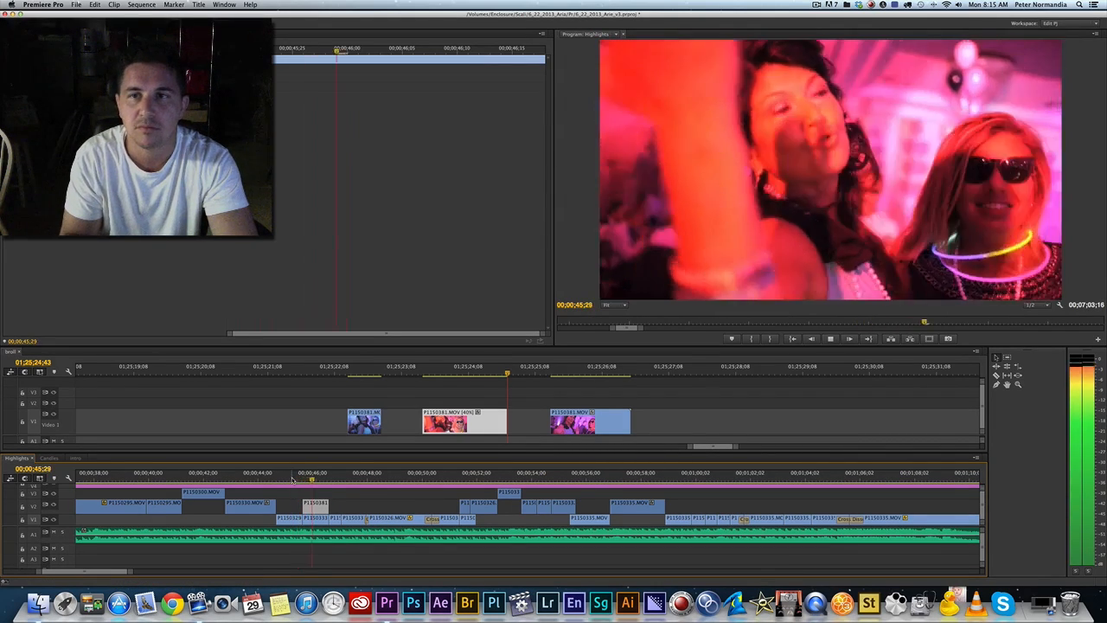
{"action": "left_click", "coordinate": [293, 480]}
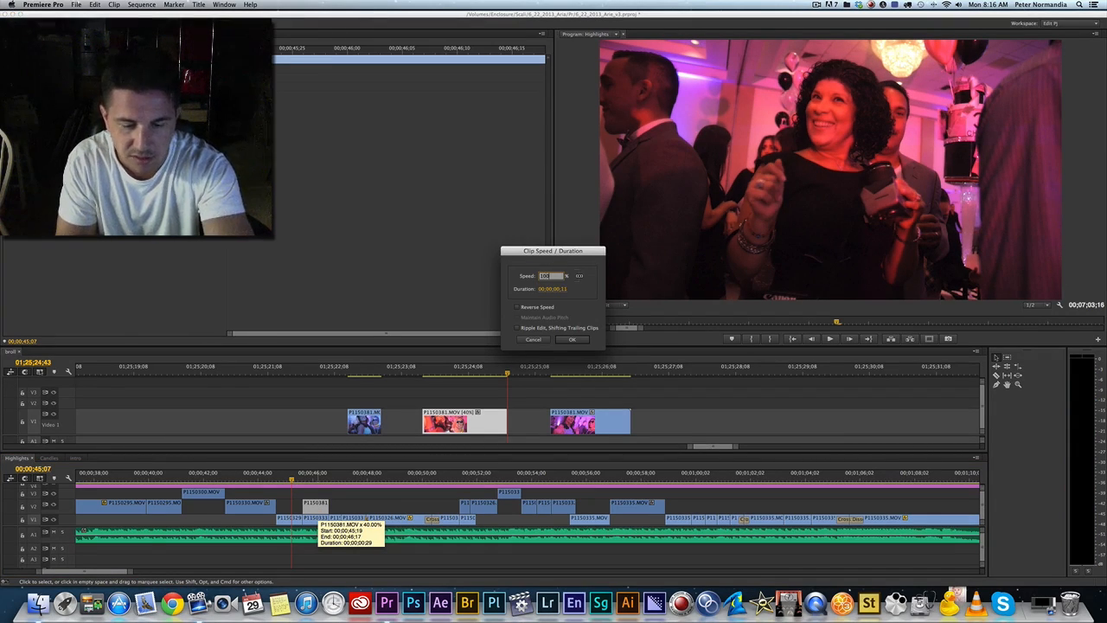
{"action": "left_click", "coordinate": [570, 339]}
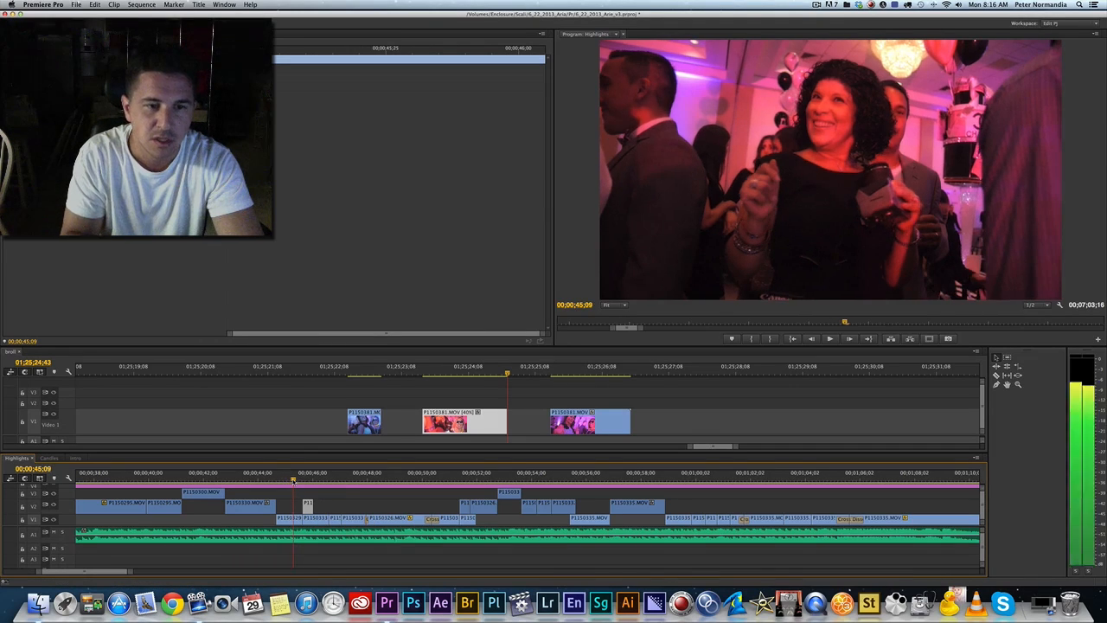